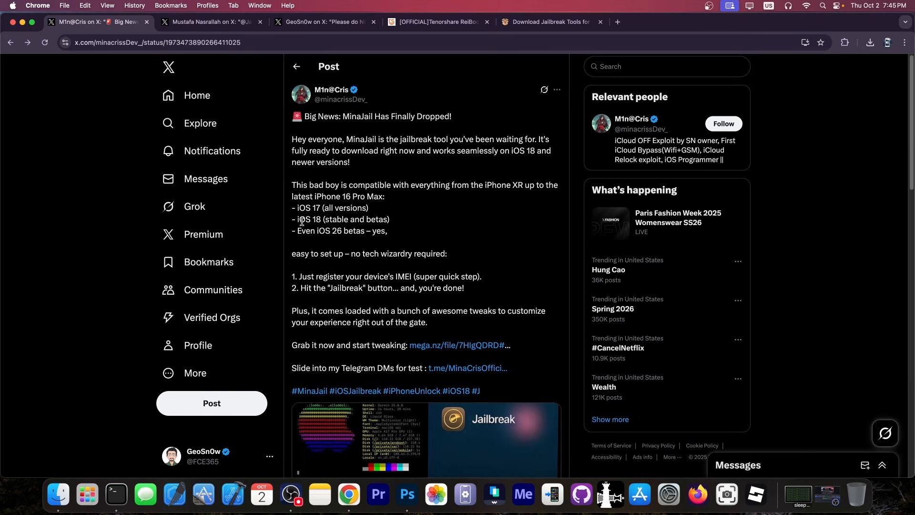
- Highlight the iOS 26 beta support claim and the tool name MinaJail in the announcement post
double_click(343, 220)
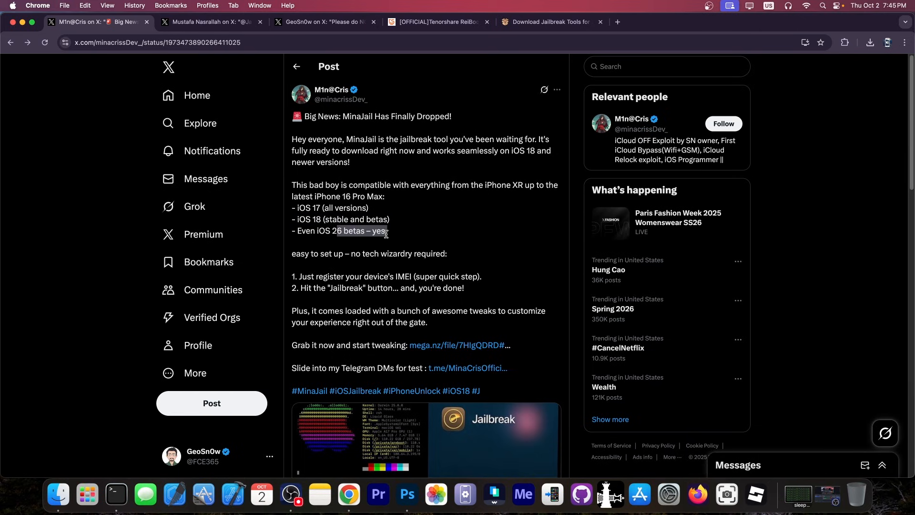
mouse_move(330, 90)
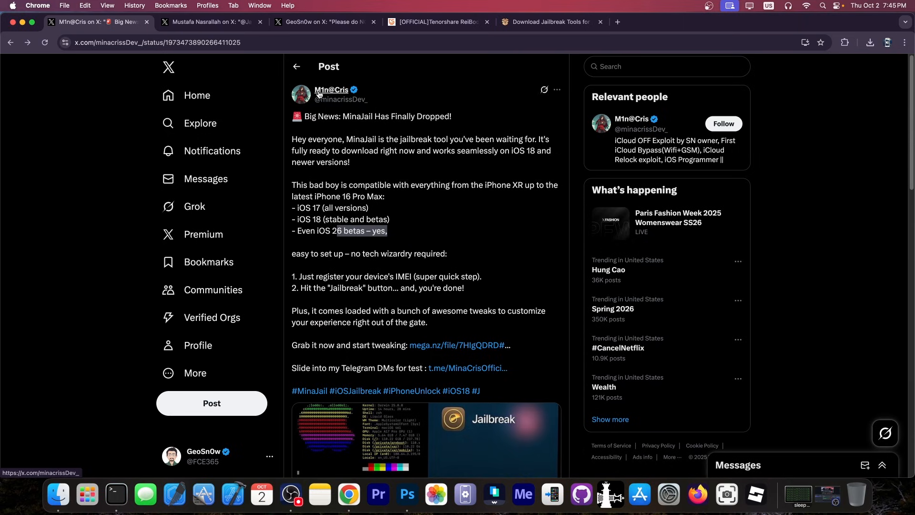
mouse_move(331, 90)
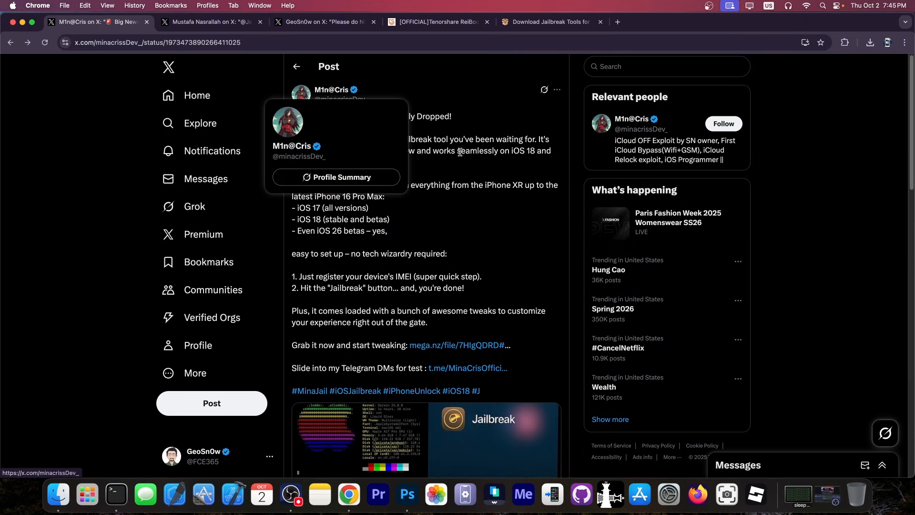
mouse_move(459, 152)
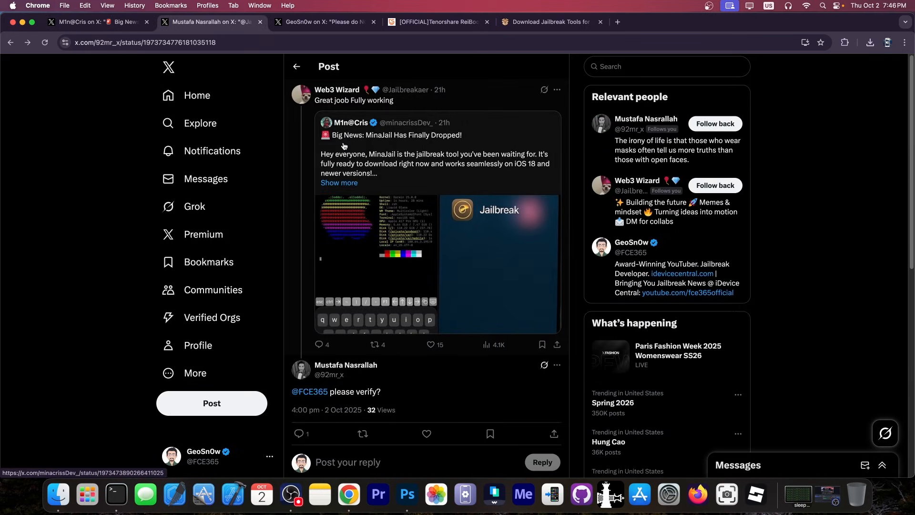
mouse_move(246, 61)
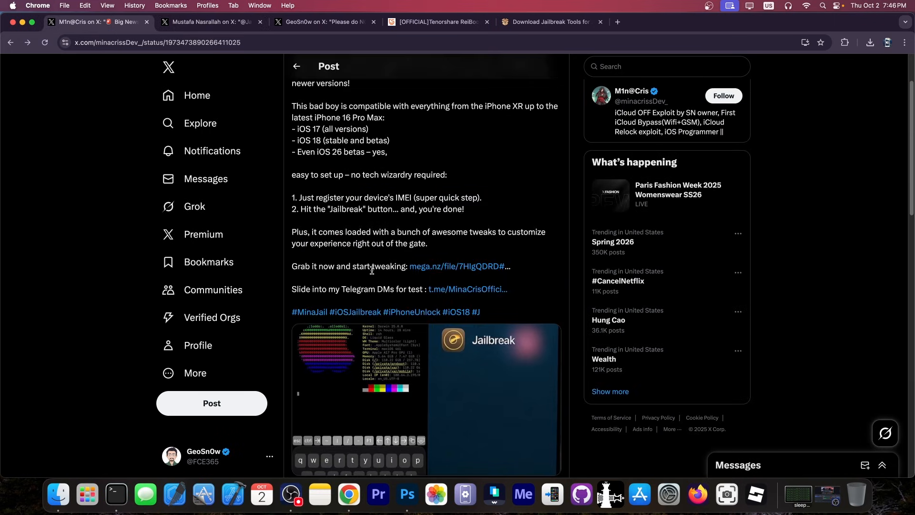
scroll("down", 3)
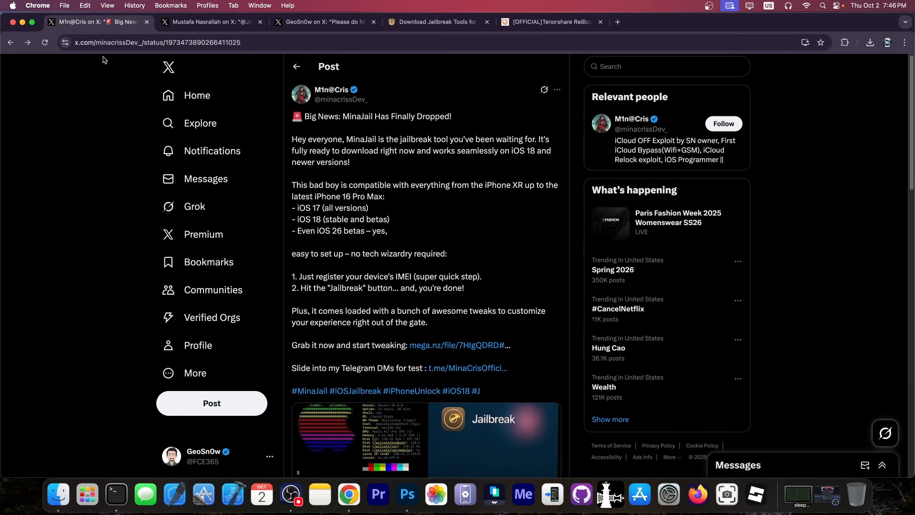
mouse_move(473, 187)
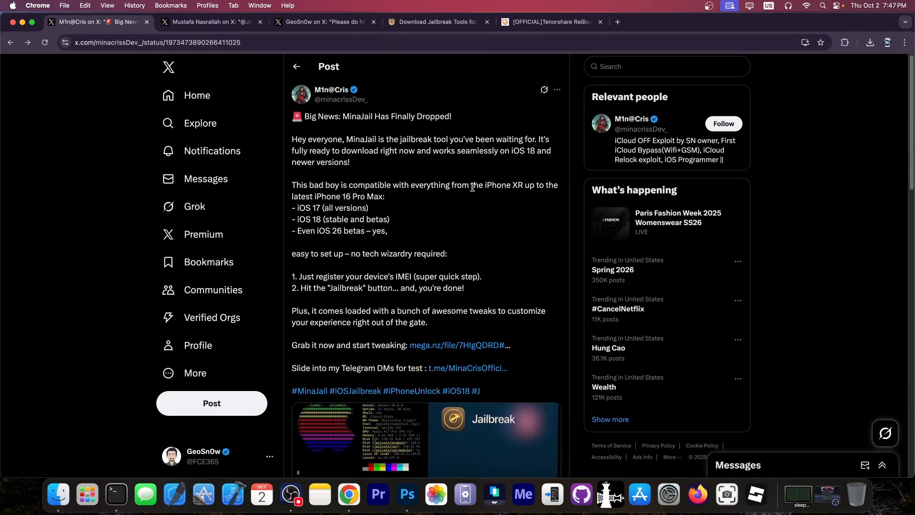
mouse_move(340, 99)
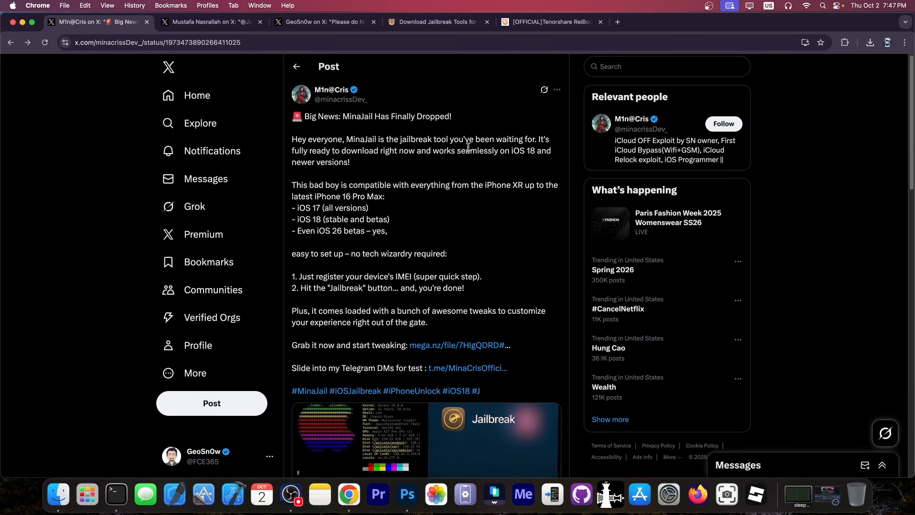
scroll("down", 3)
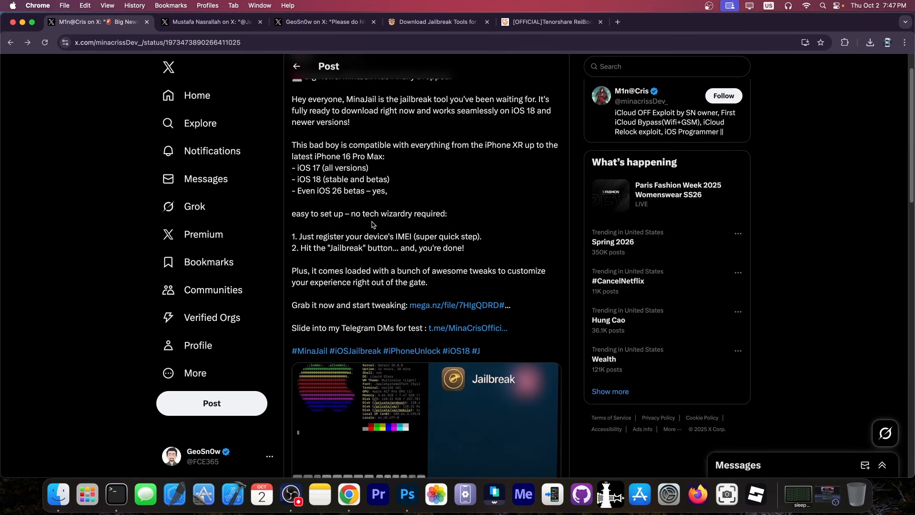
scroll("up", 3)
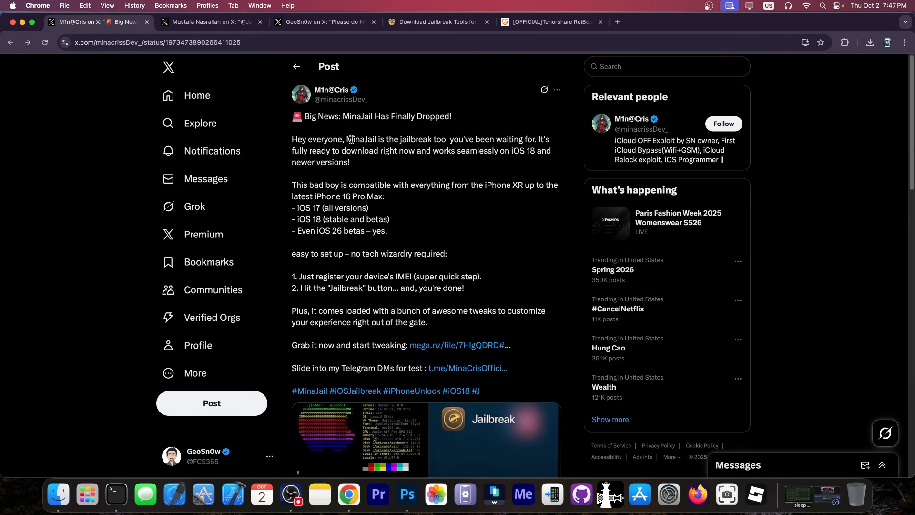
double_click(360, 139)
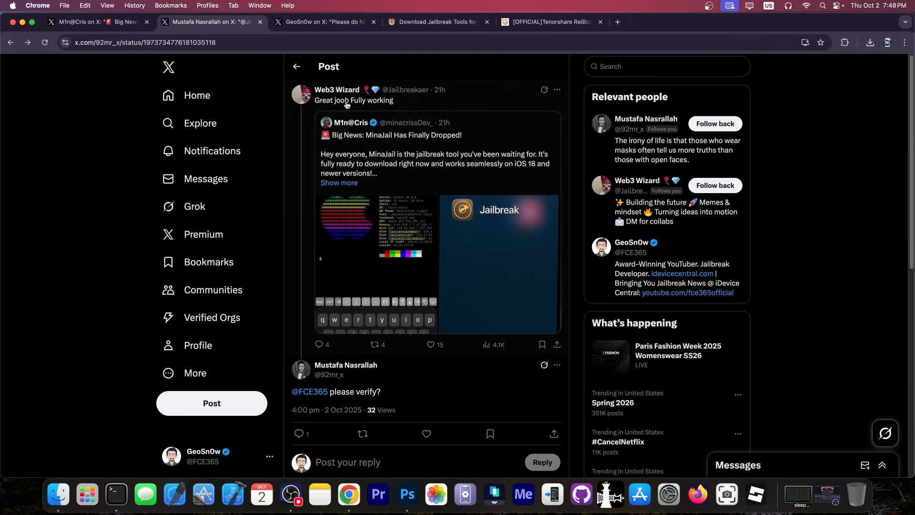
- Scroll the replies down to the 'Fake' reply, then switch to the scam-warning thread tab
scroll("down", 3)
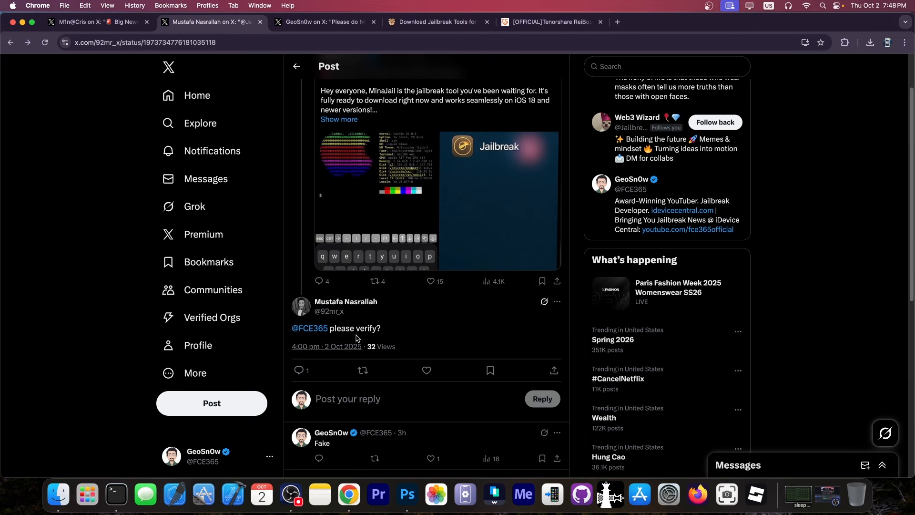
scroll("down", 3)
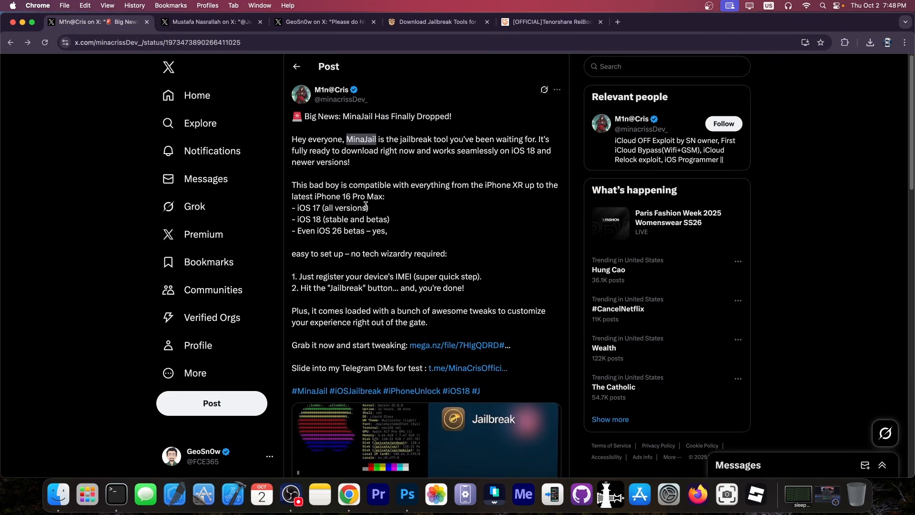
scroll("down", 3)
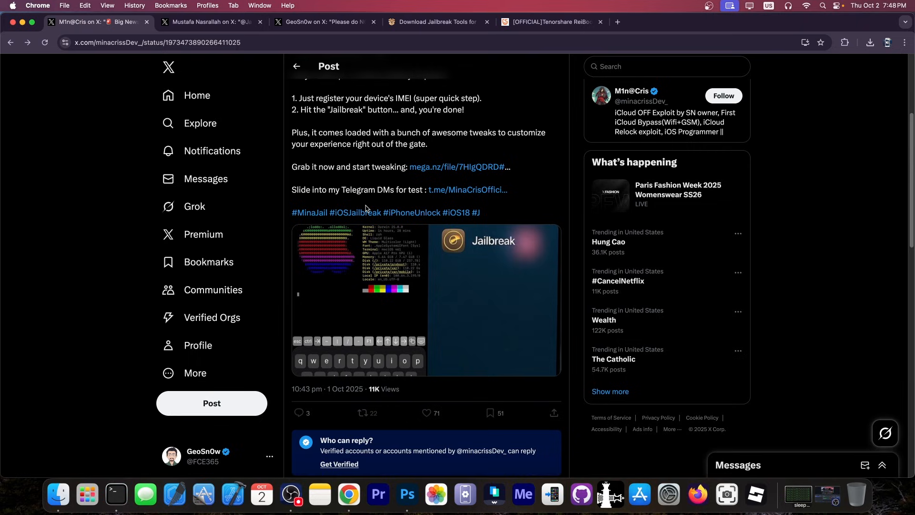
left_click(322, 22)
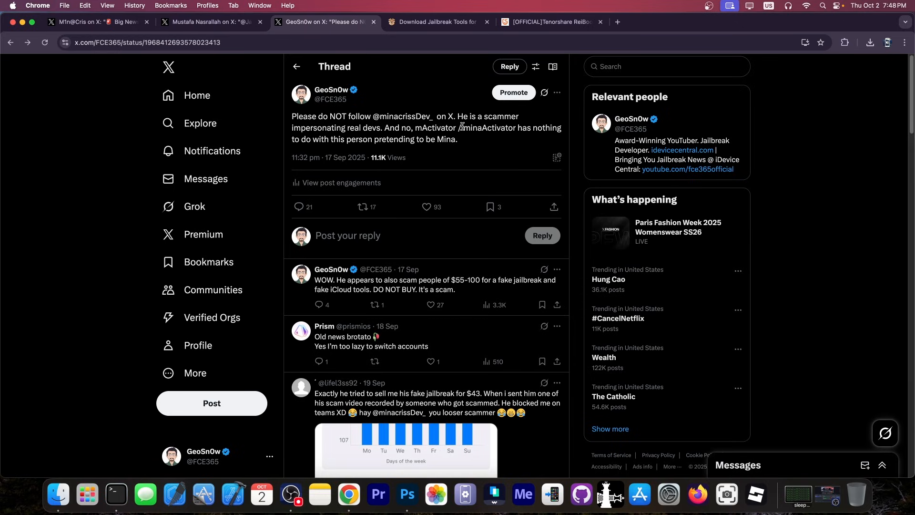
mouse_move(399, 147)
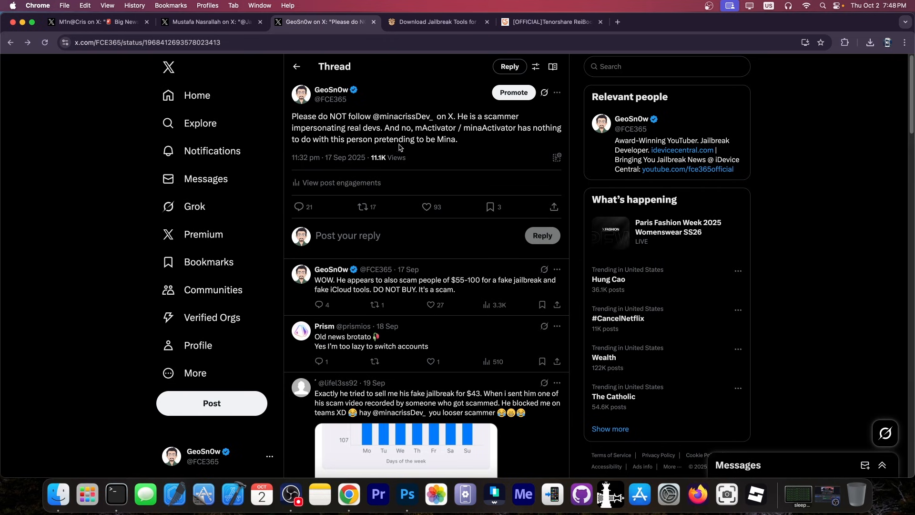
- Scroll down through the warning thread's replies to the screenshot of a bot-like 'jailbreak working' comment
scroll("down", 3)
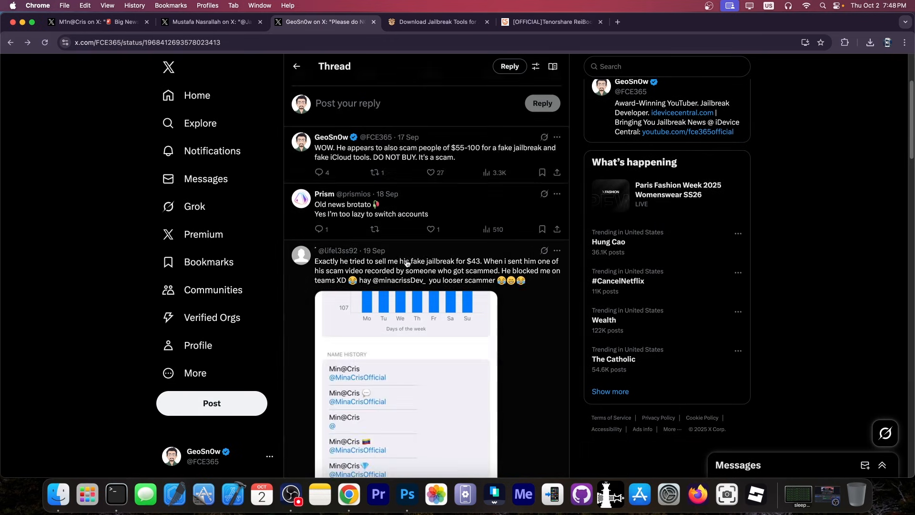
scroll("down", 3)
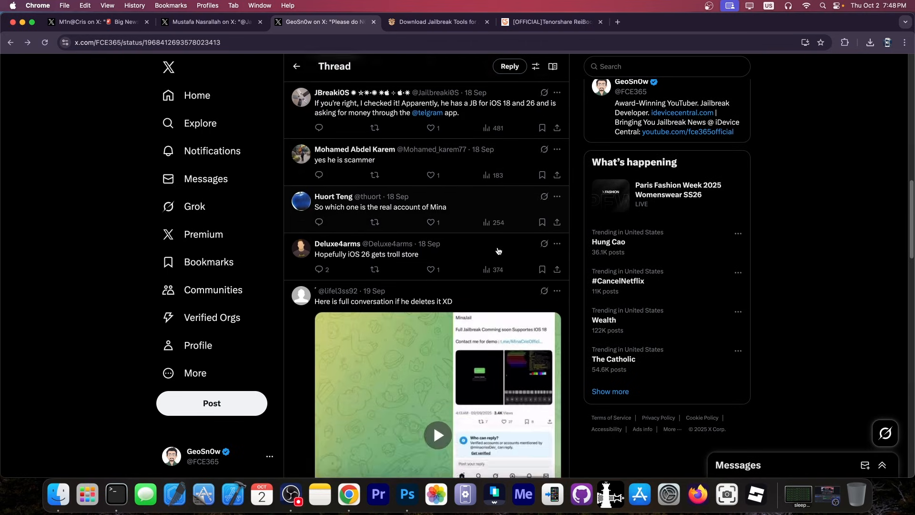
scroll("down", 3)
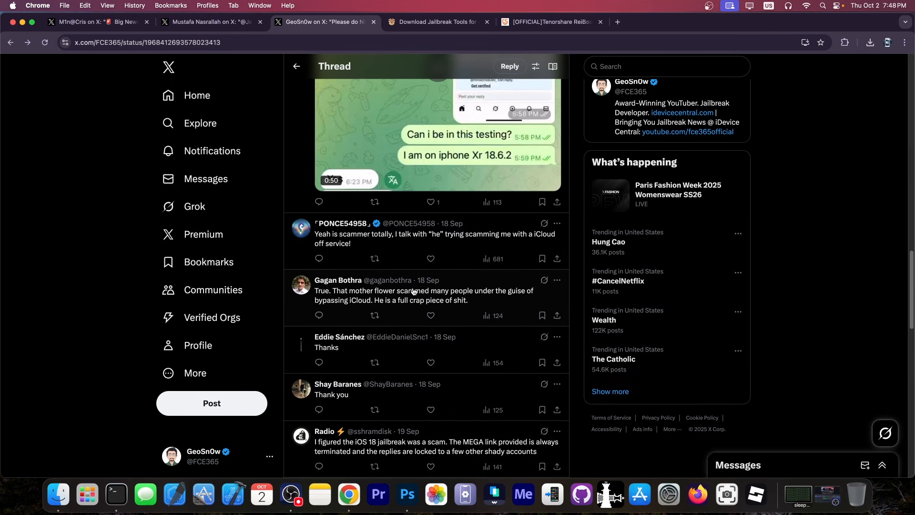
scroll("down", 3)
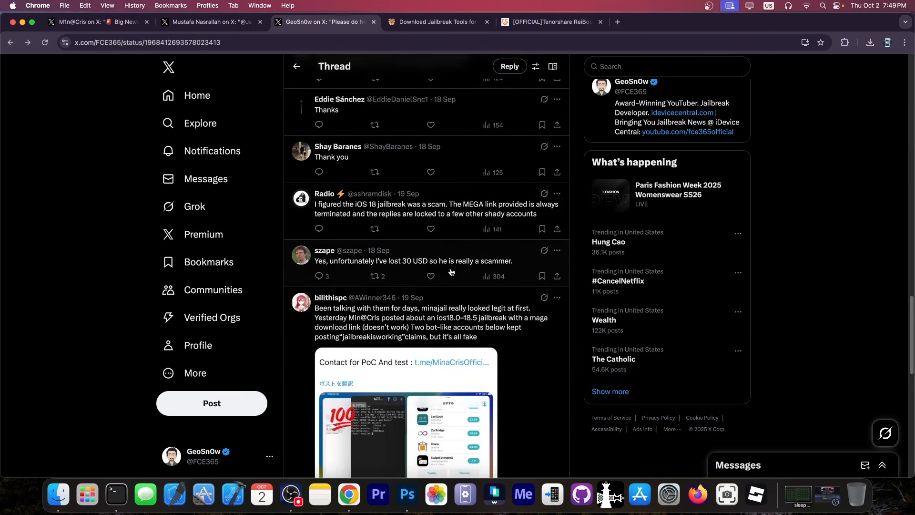
scroll("down", 3)
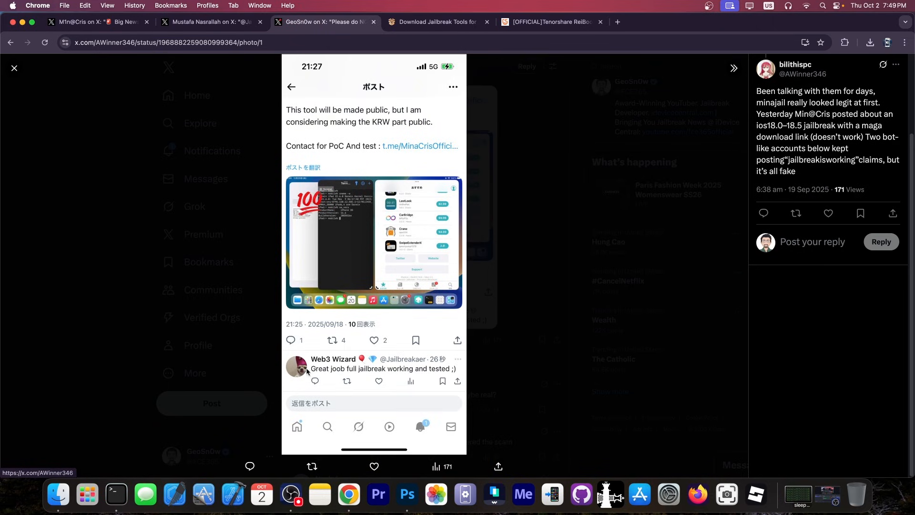
mouse_move(425, 366)
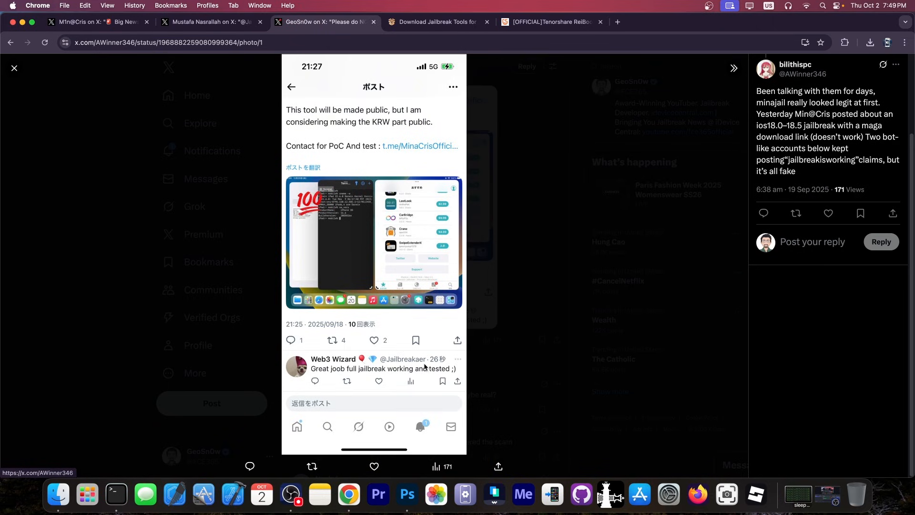
- Flip between the MinaJail announcement, the verification reply and the scam-warning thread tabs
left_click(99, 21)
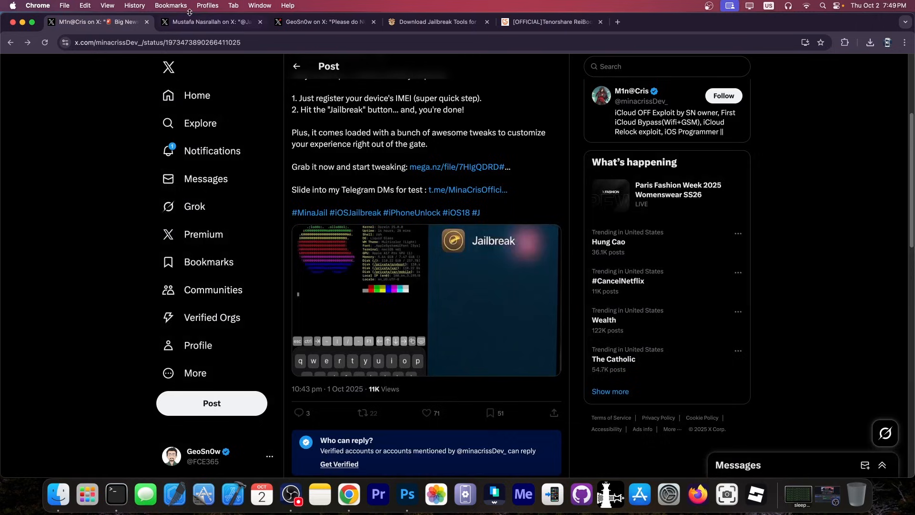
left_click(209, 22)
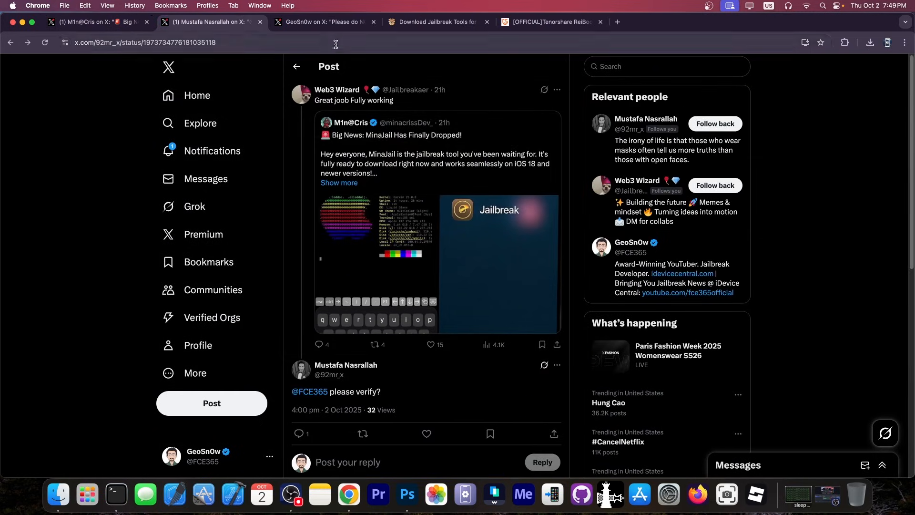
left_click(323, 22)
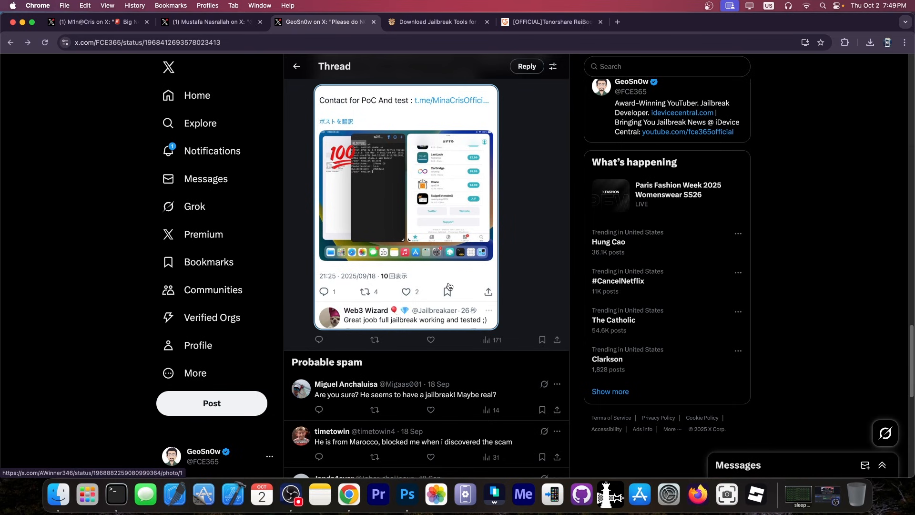
scroll("down", 3)
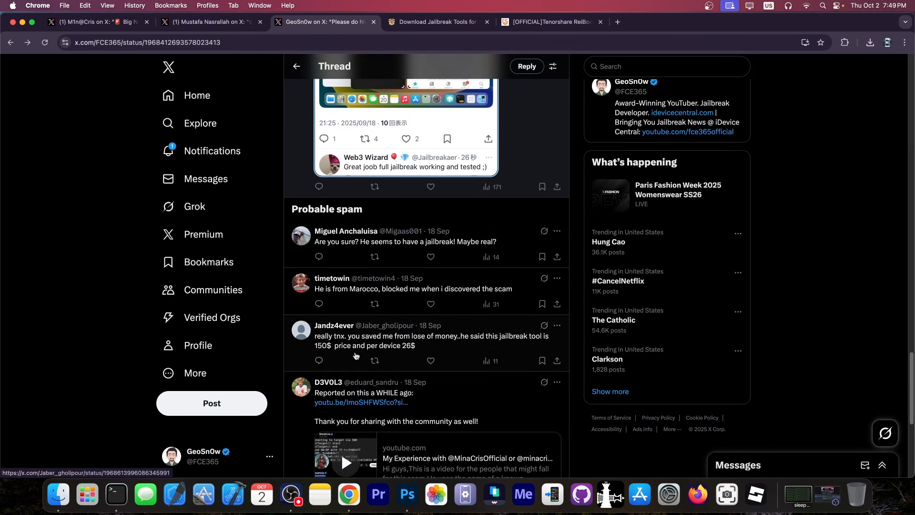
mouse_move(391, 348)
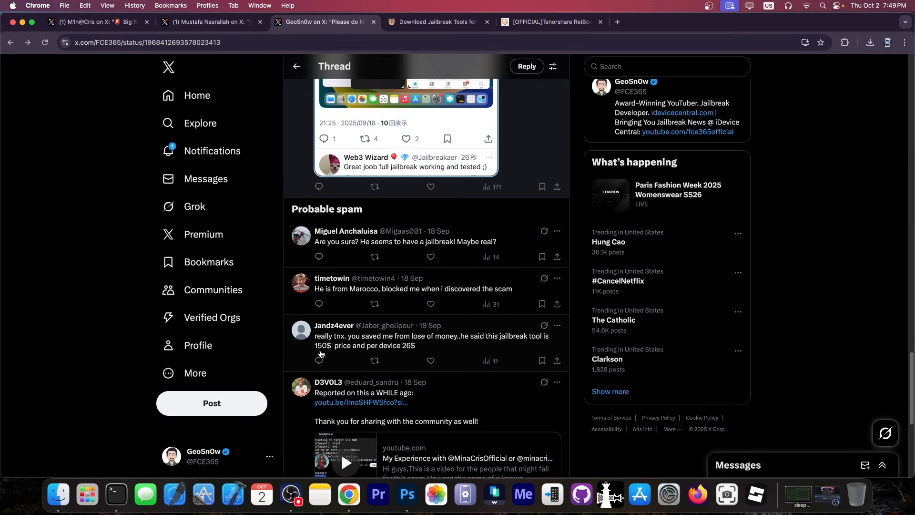
scroll("down", 3)
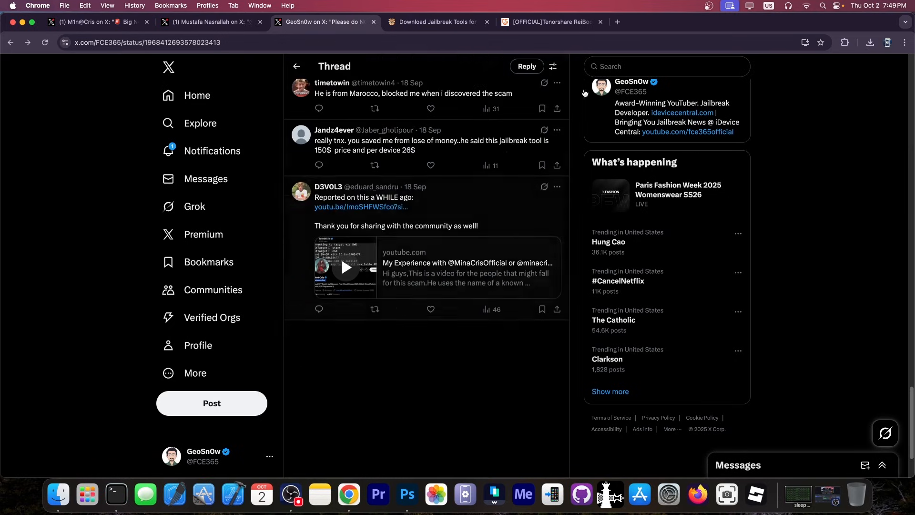
mouse_move(419, 294)
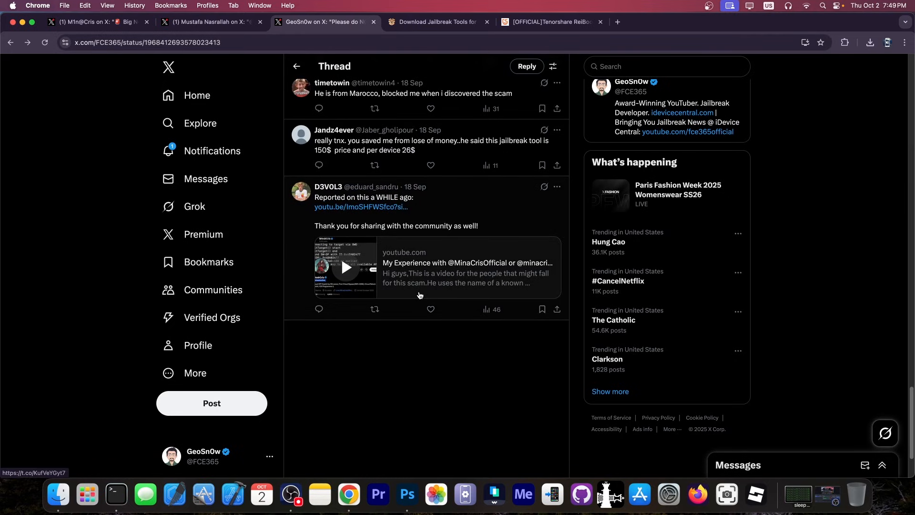
scroll("down", 3)
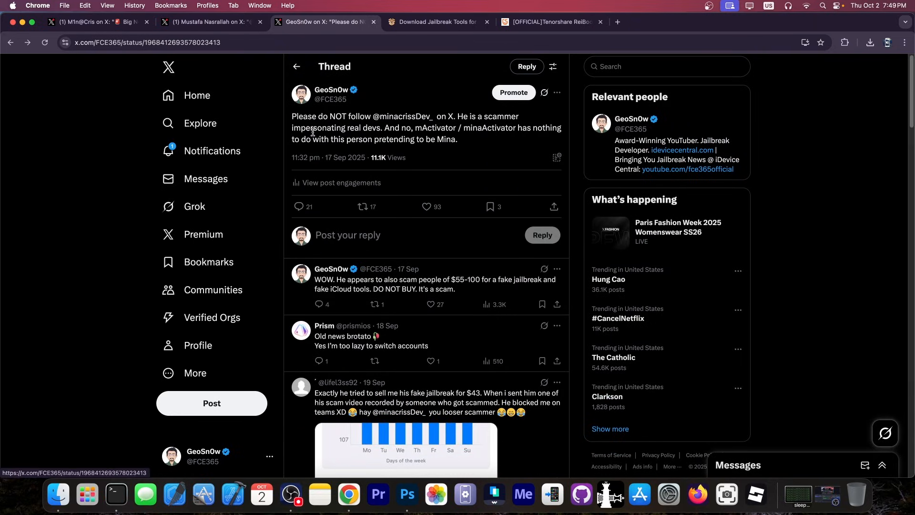
left_click(210, 22)
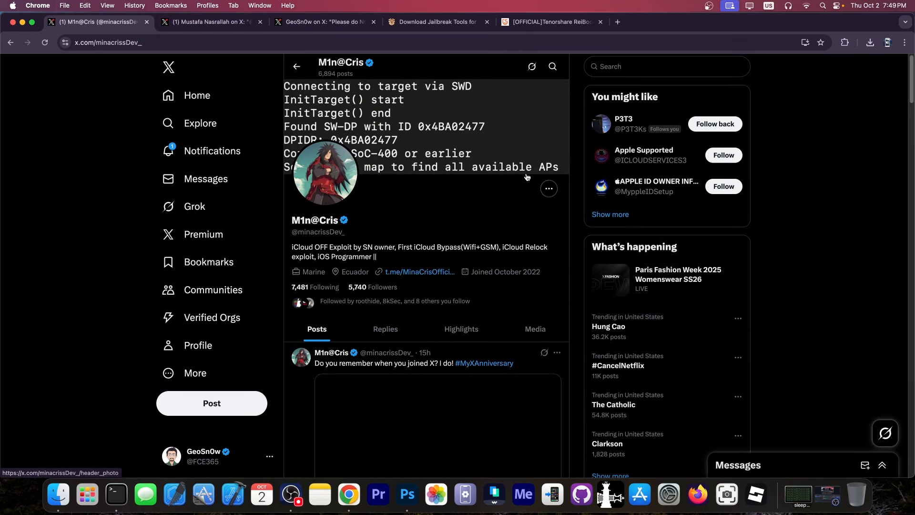
scroll("down", 3)
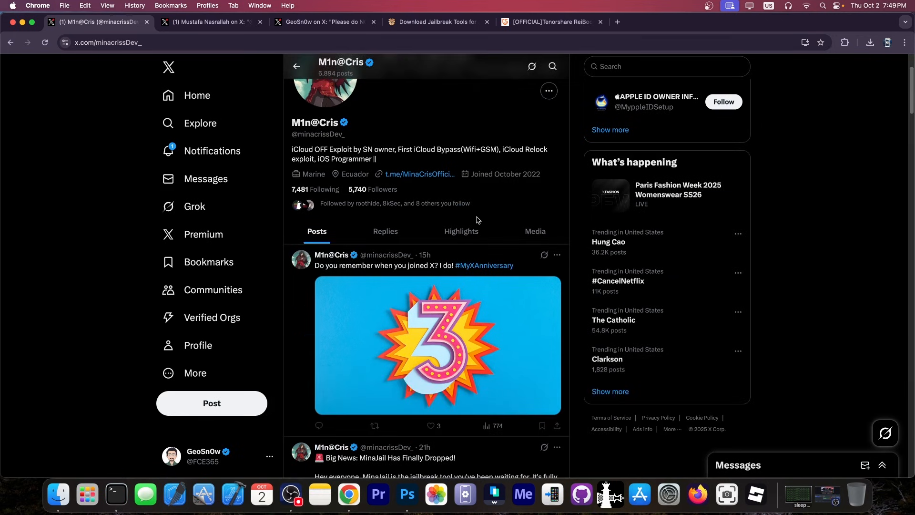
scroll("down", 3)
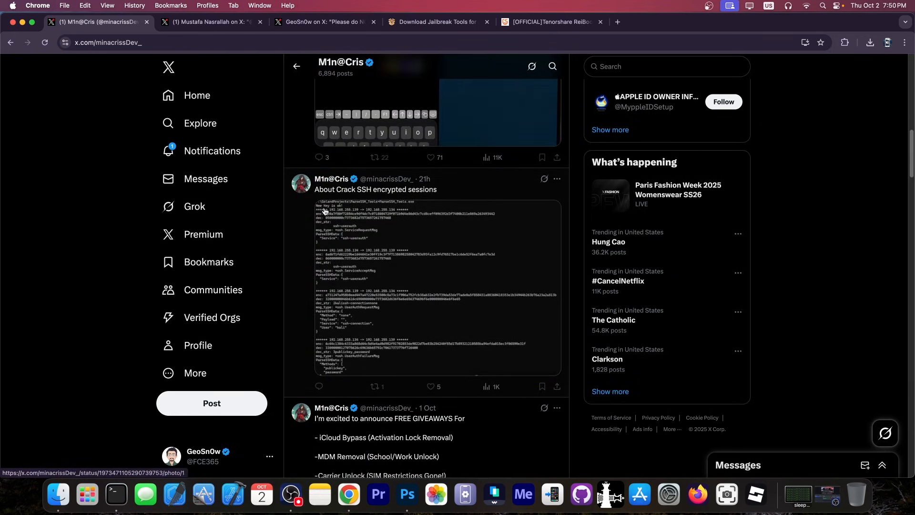
scroll("down", 3)
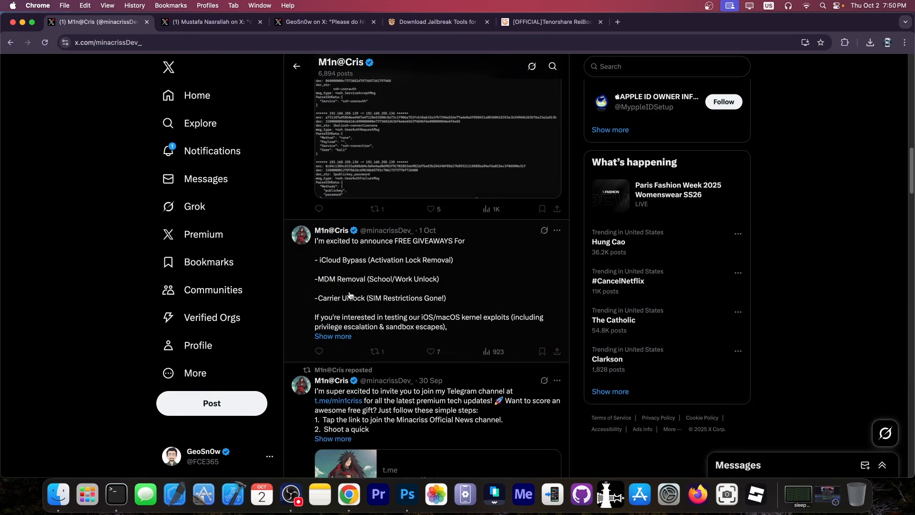
scroll("down", 3)
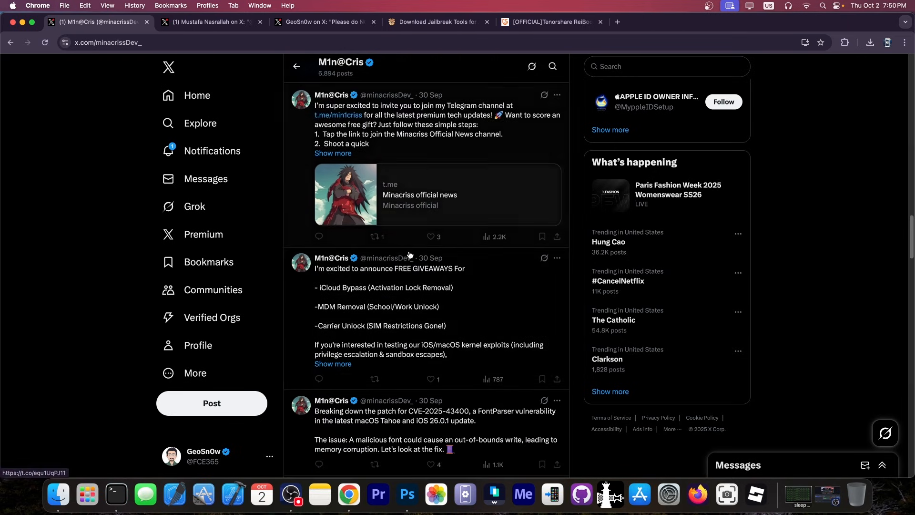
scroll("down", 3)
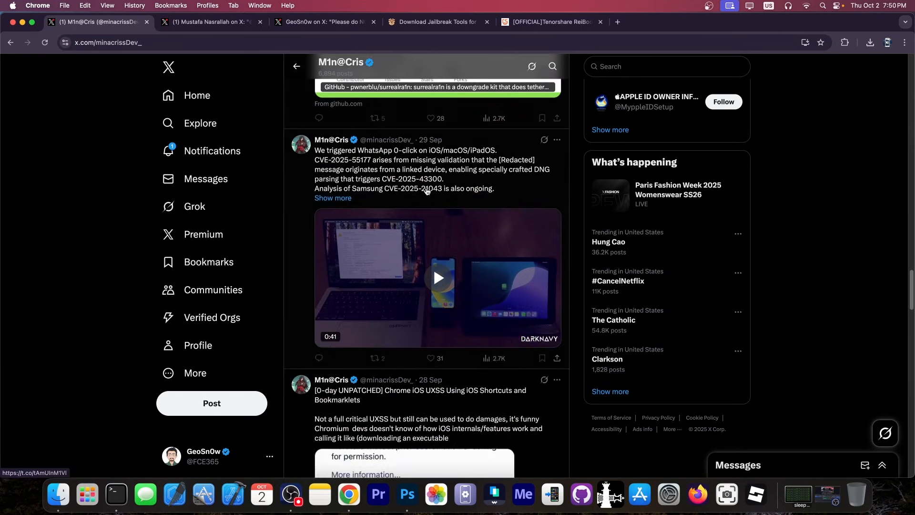
scroll("down", 3)
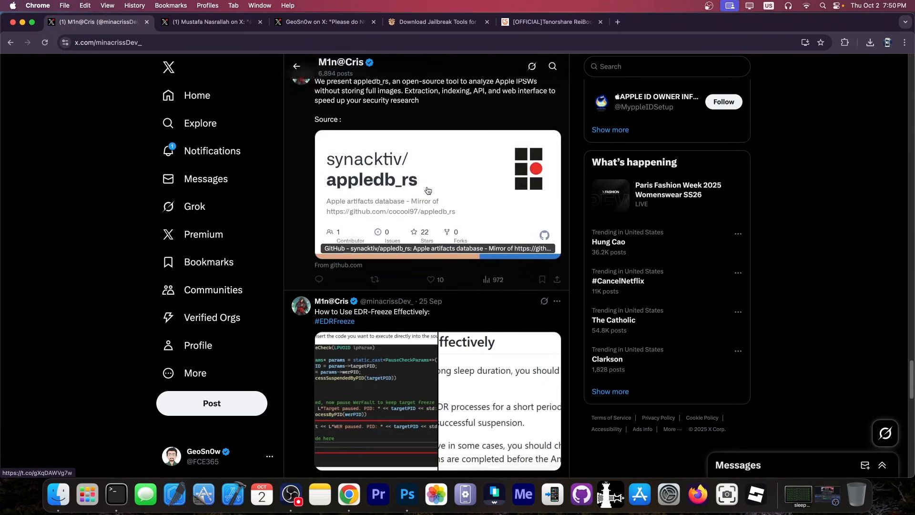
scroll("down", 3)
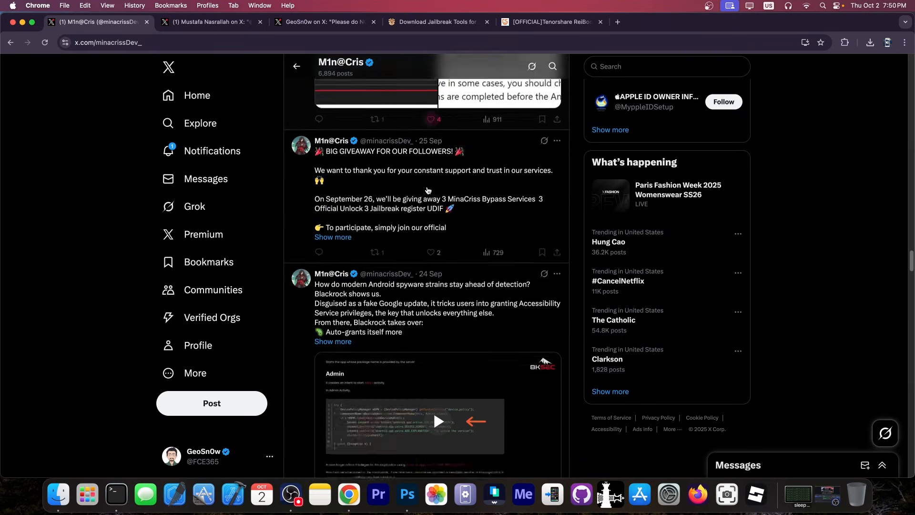
scroll("down", 3)
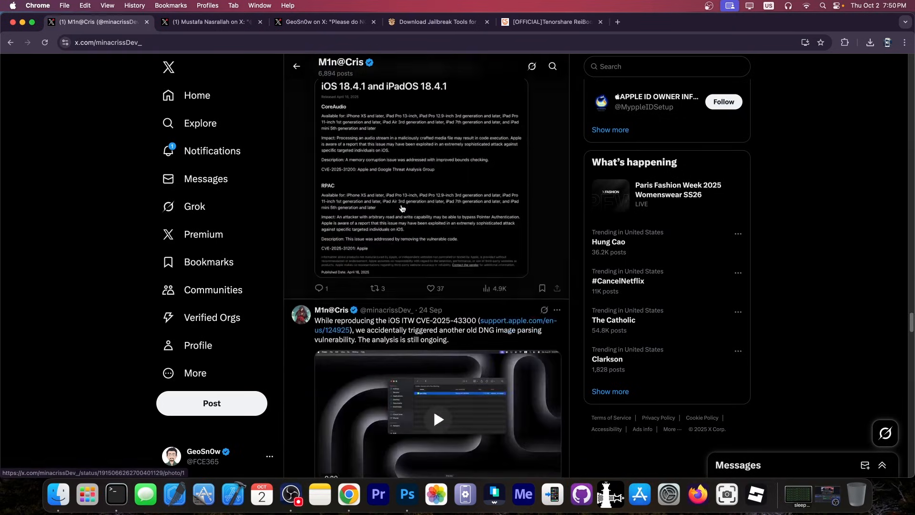
- Continue down the timeline to the MinaJail 'Big News' announcement post
scroll("down", 3)
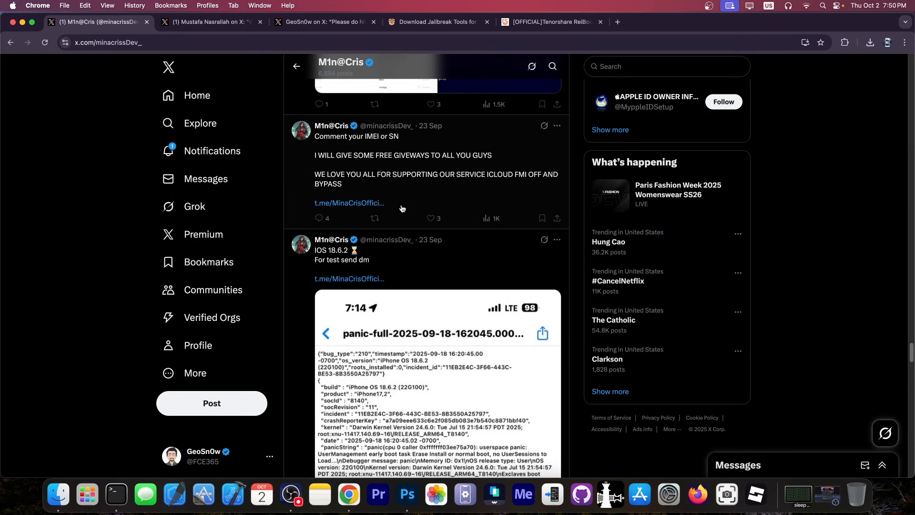
scroll("down", 3)
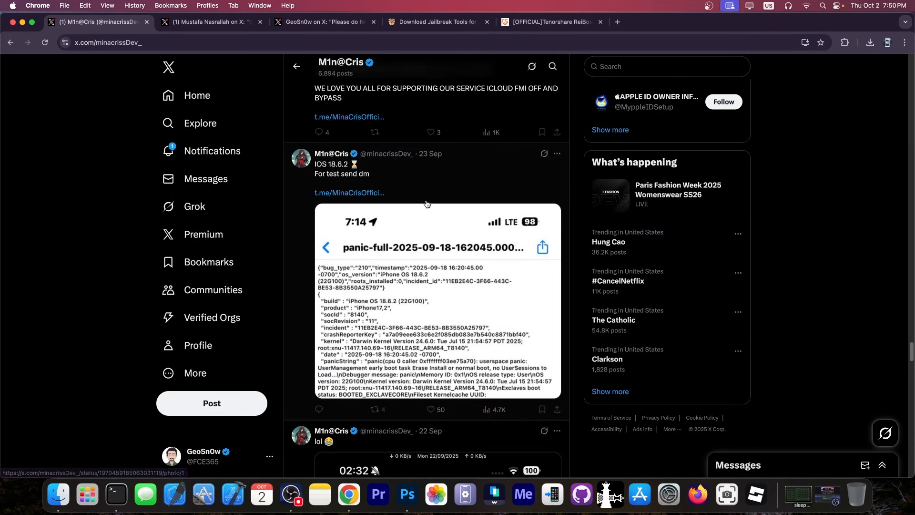
scroll("down", 3)
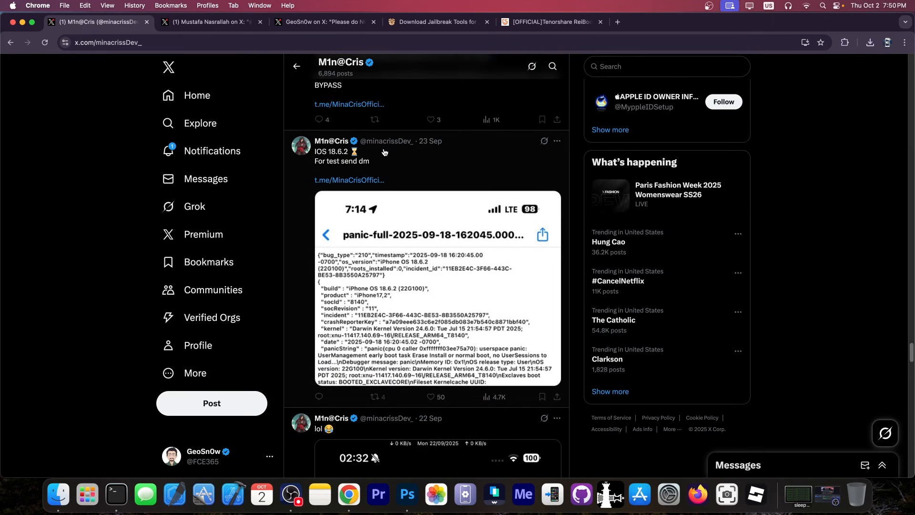
scroll("down", 3)
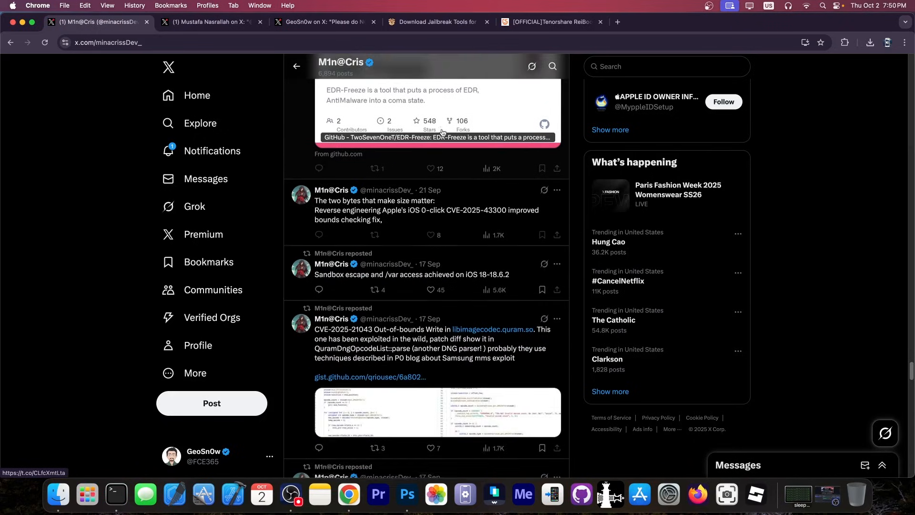
scroll("down", 3)
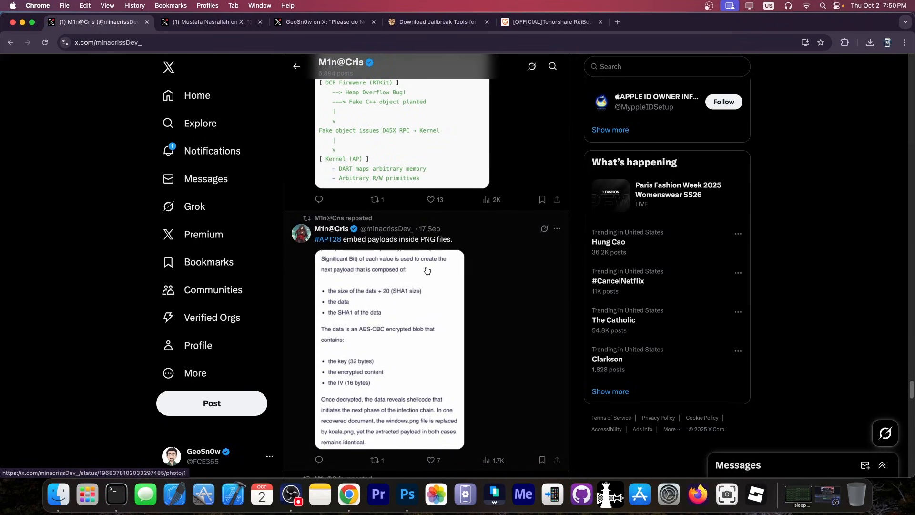
scroll("down", 3)
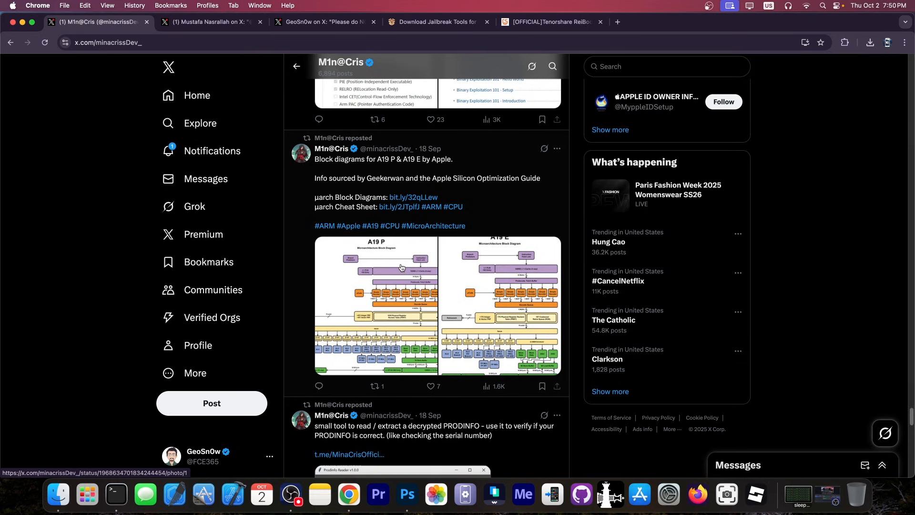
scroll("down", 3)
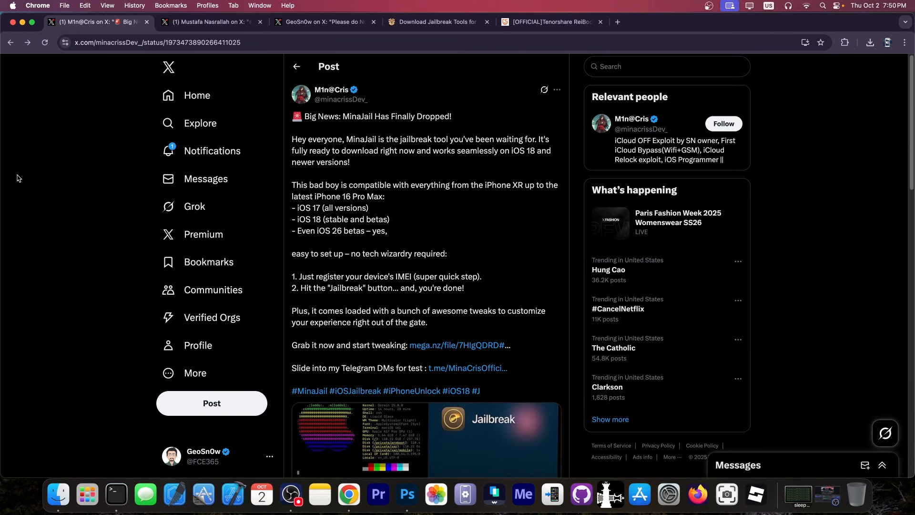
mouse_move(365, 139)
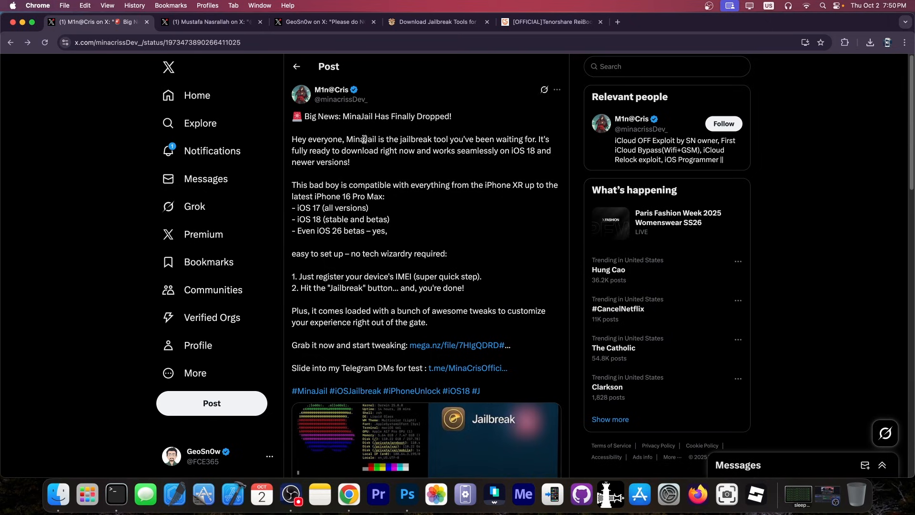
- Highlight 'MinaJail' in the iOS 17–26 announcement, then switch to the iDevice Central jailbreak tools article
double_click(361, 141)
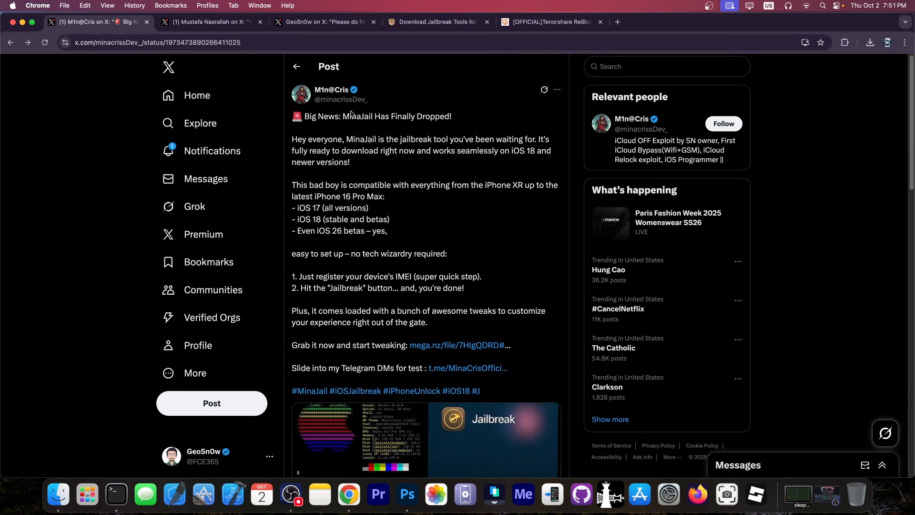
mouse_move(354, 243)
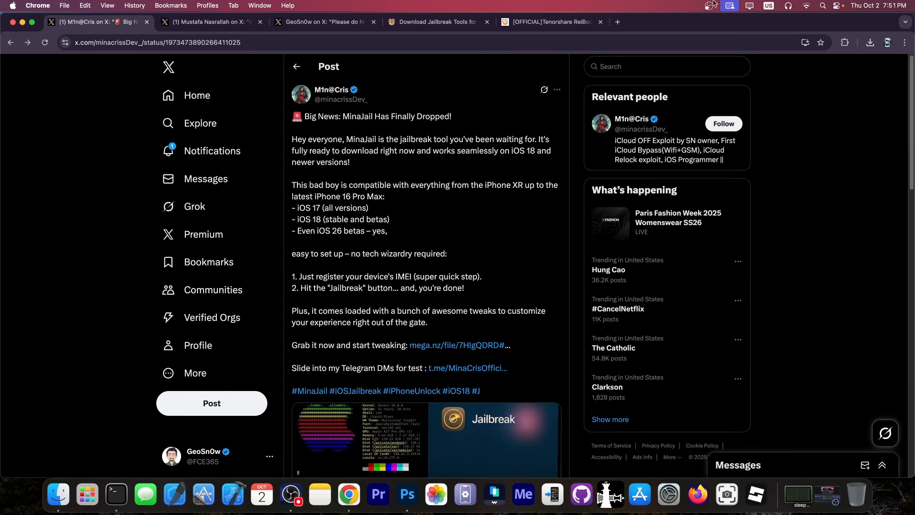
left_click(434, 22)
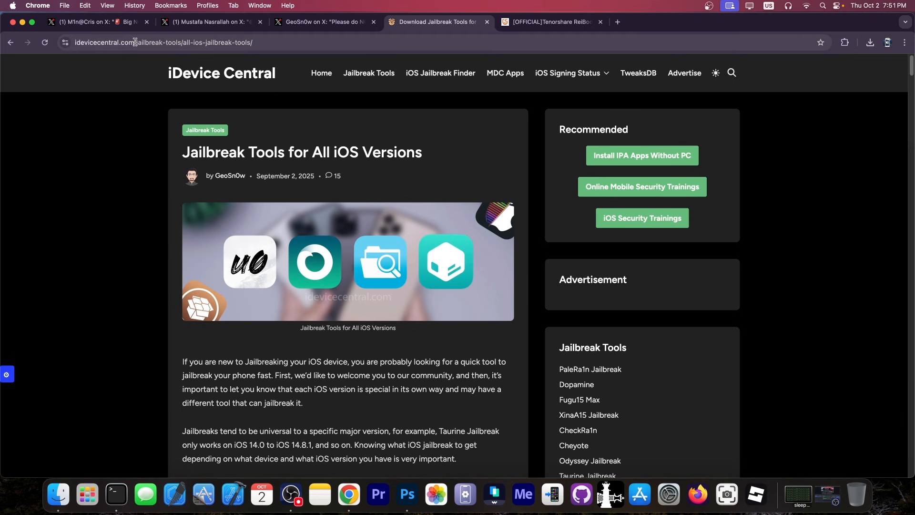
- Highlight the 'iPhone XR and Newer (A12+)' status heading showing iOS 18.x not jailbreakable, then return to the scam-warning thread
scroll("down", 3)
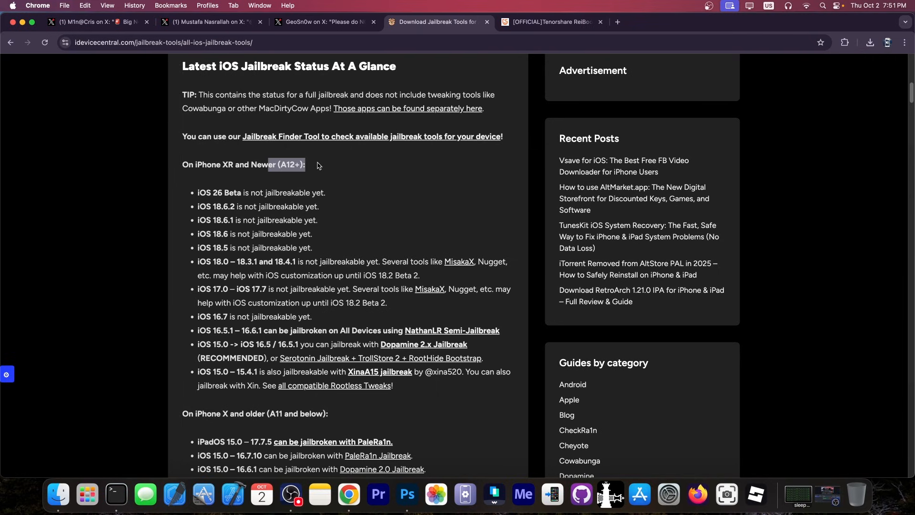
left_click_drag(319, 165, 336, 248)
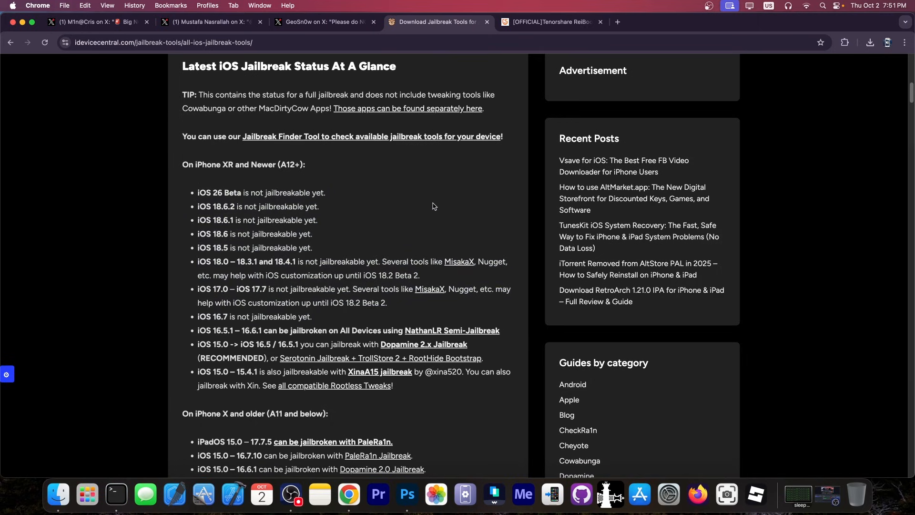
mouse_move(464, 252)
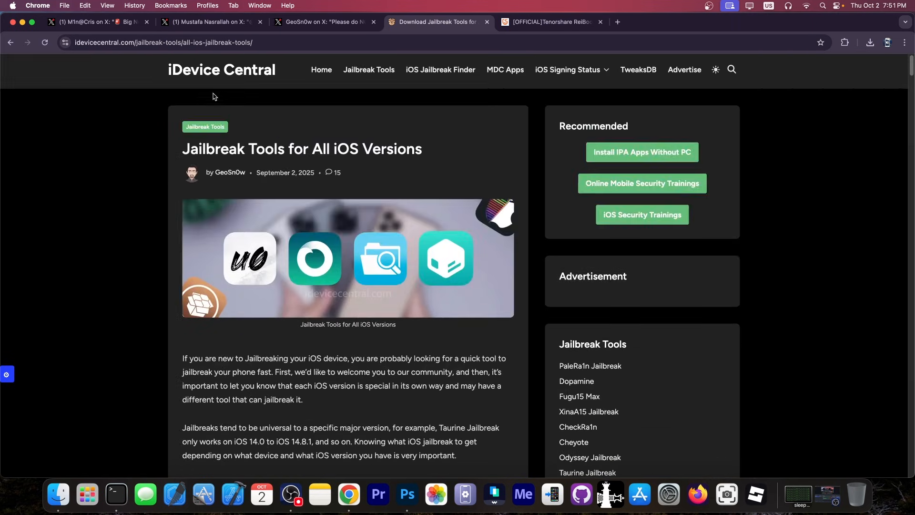
left_click(324, 22)
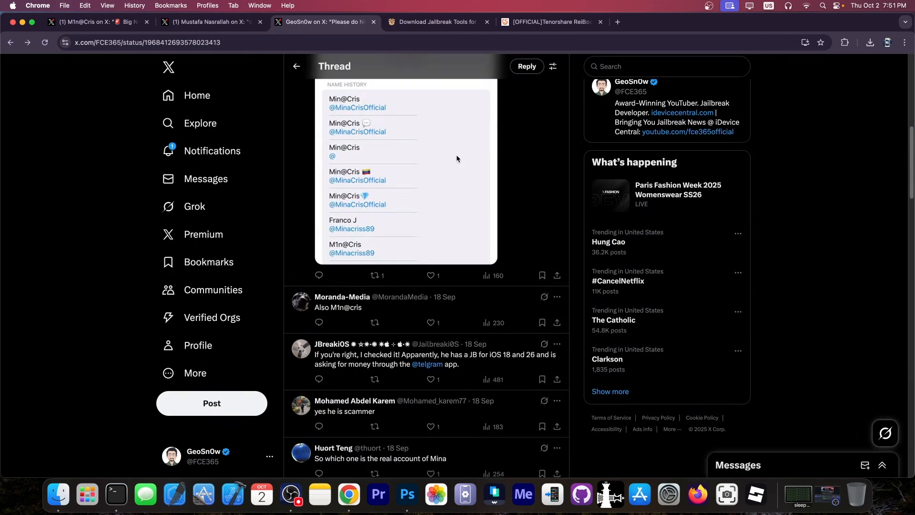
- Scroll the scam-confirming replies, then return to the MinaJail 'Big News' post tab
scroll("down", 3)
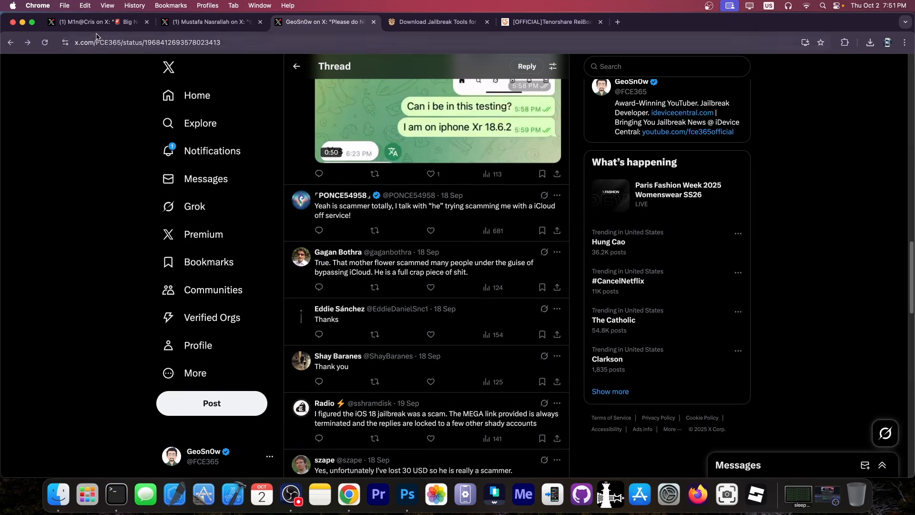
left_click(96, 22)
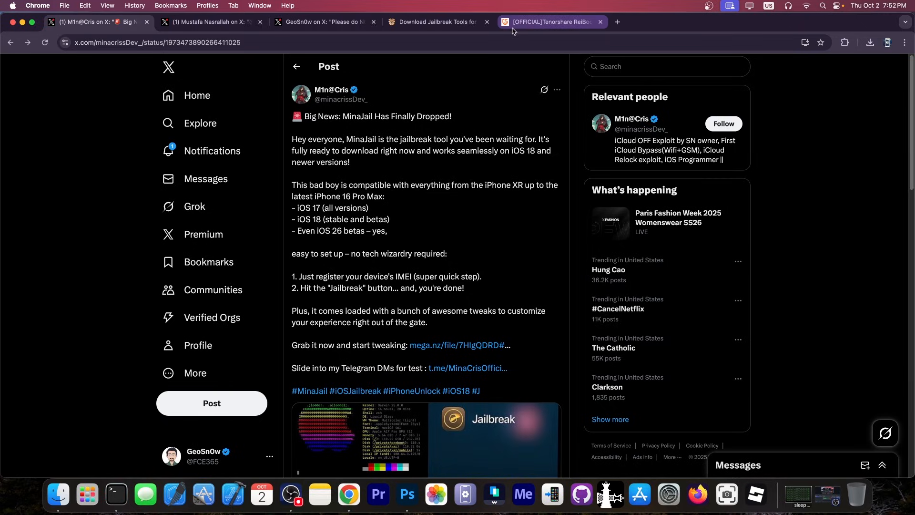
- Close the Chrome window, leaving only the macOS desktop
left_click(549, 22)
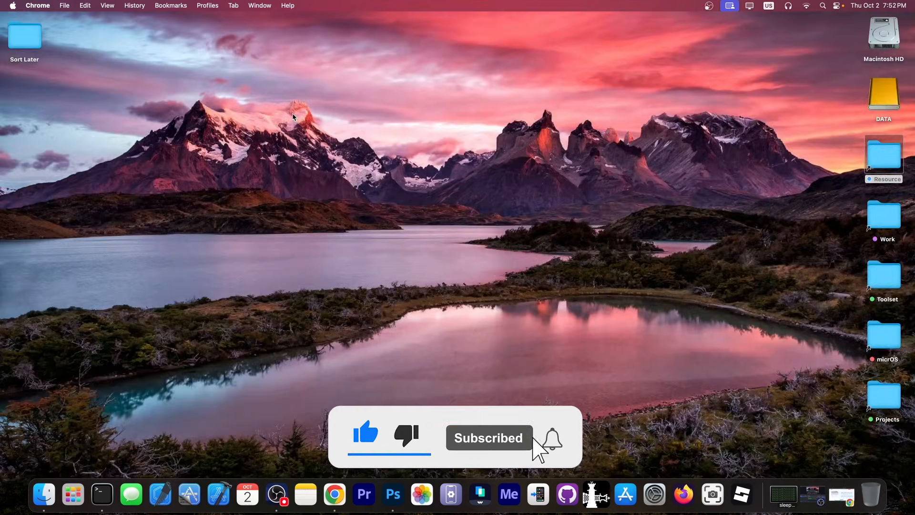
left_click(552, 437)
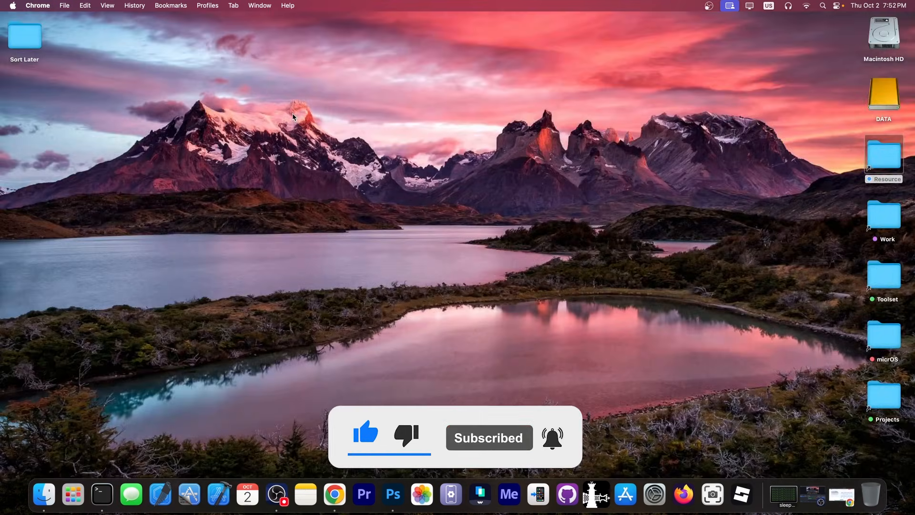